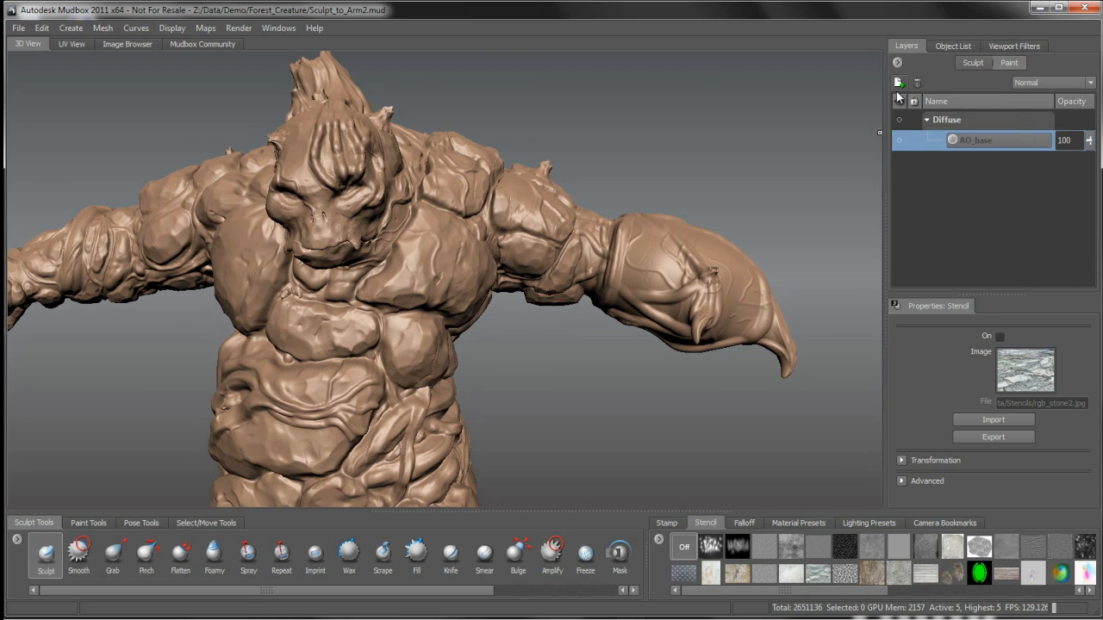
Step: Create Paint Layer 1 on the creature's Bump Map channel
left_click(524, 334)
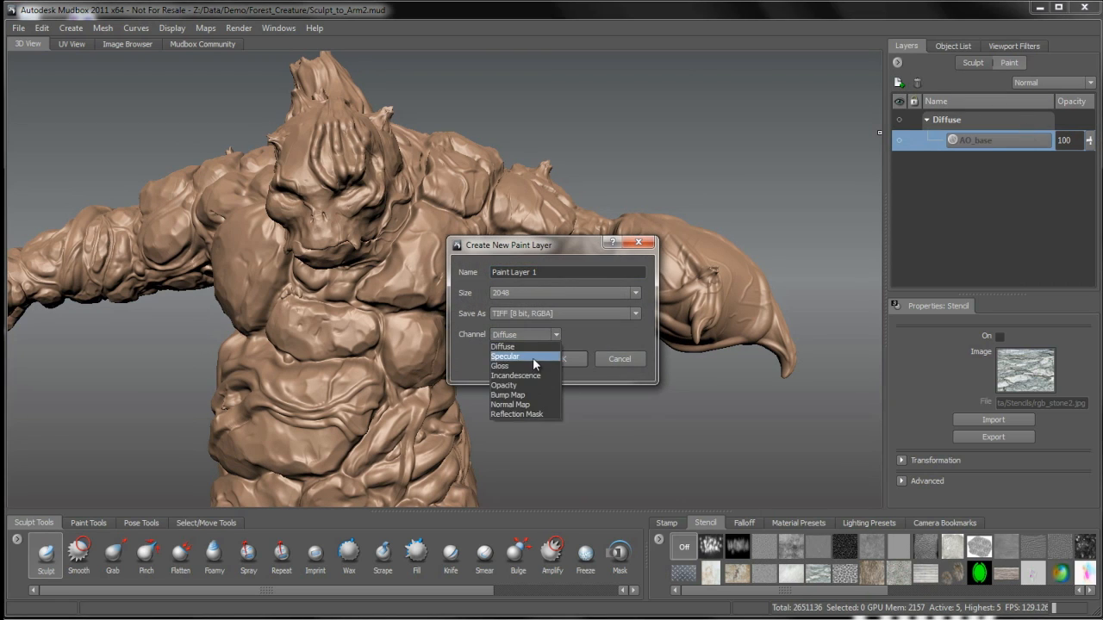
left_click(509, 396)
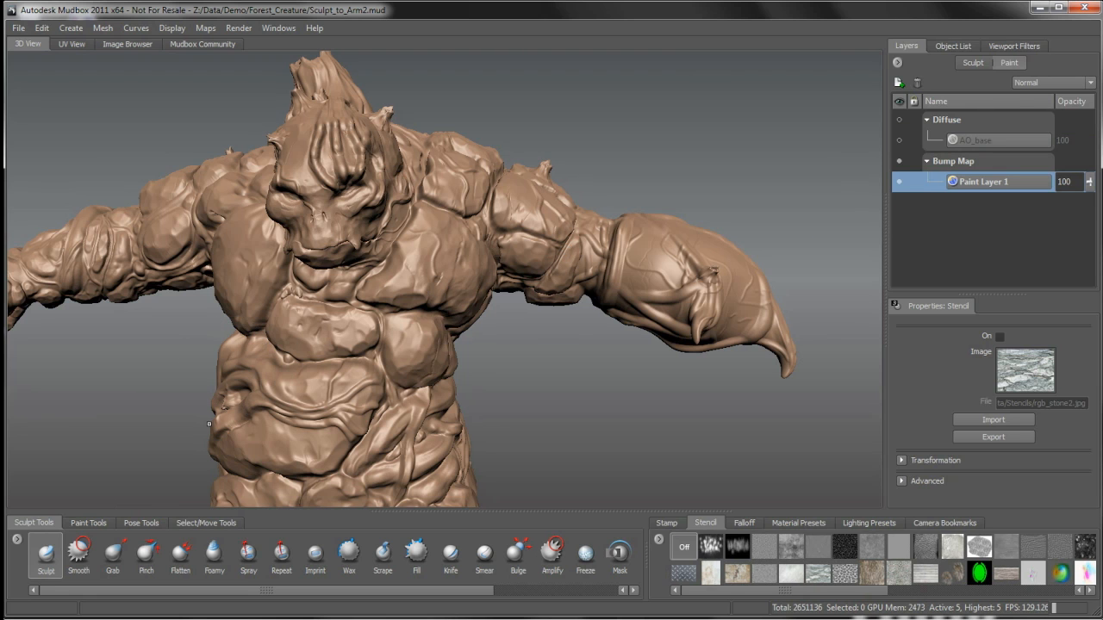
Step: Select the Paint Brush from Paint Tools and set its colour to black
left_click(88, 523)
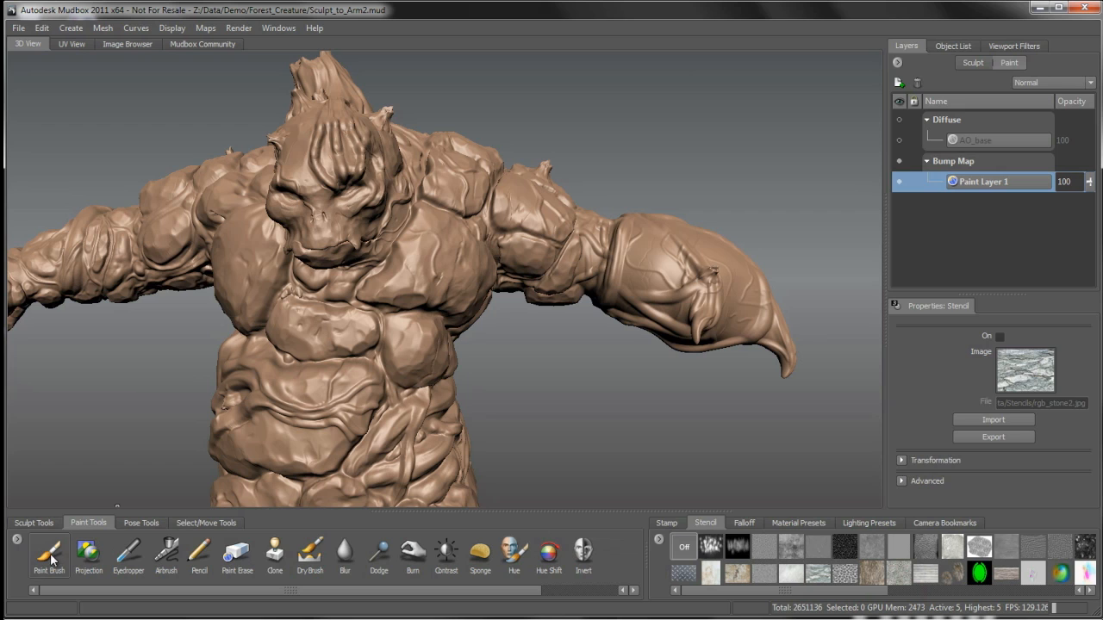
left_click(49, 553)
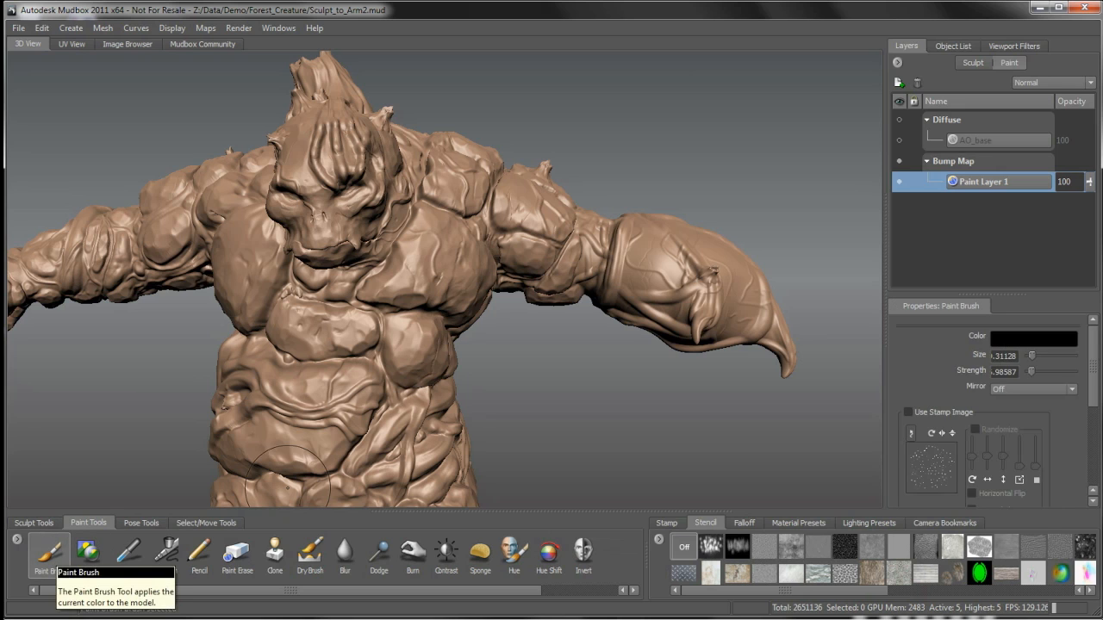
left_click(1048, 336)
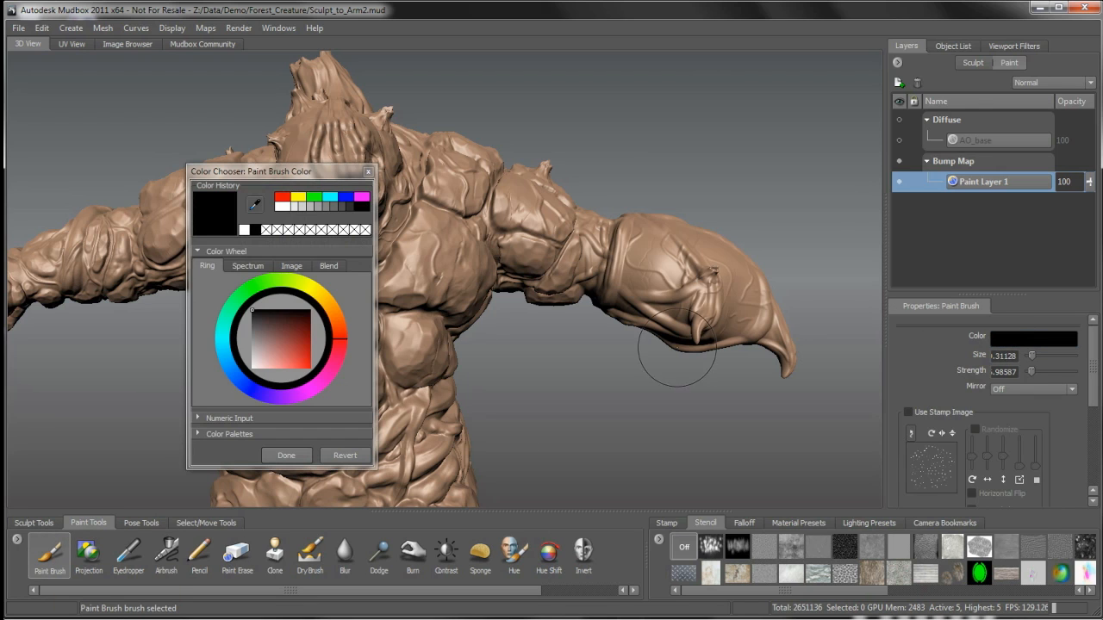
left_click(286, 455)
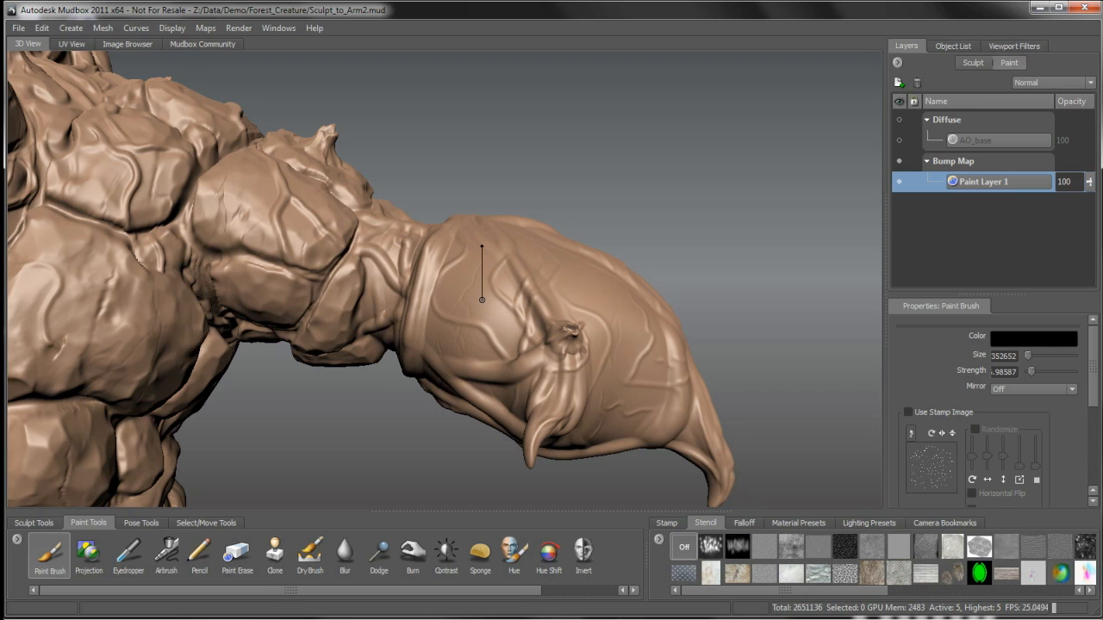
Step: Pick a different falloff curve for the Paint Brush and orbit around the forearm
left_click(743, 523)
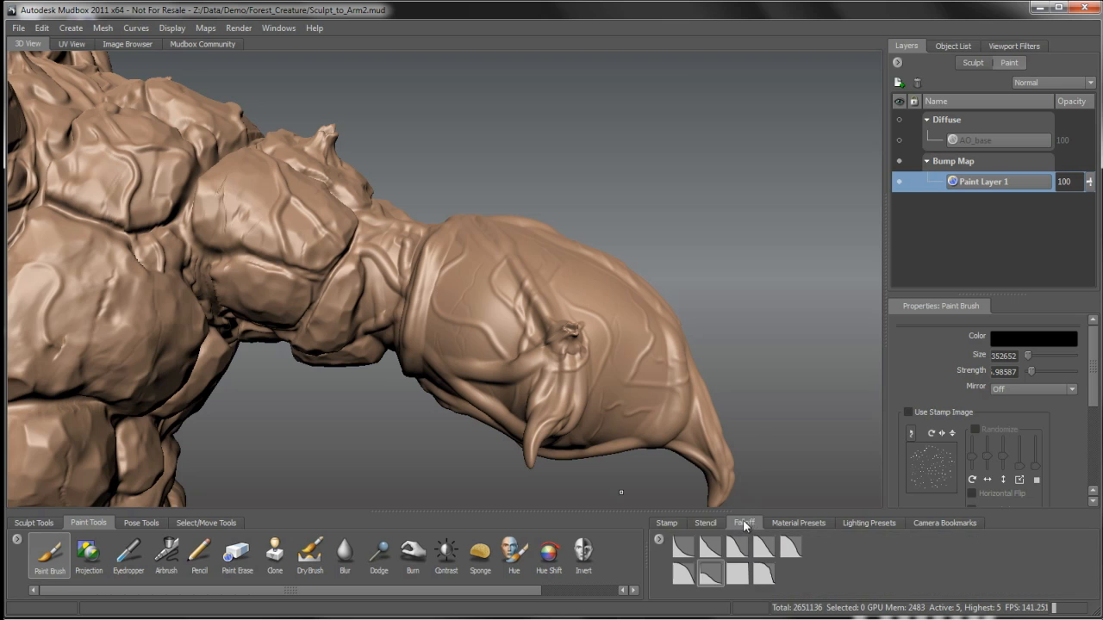
left_click(743, 523)
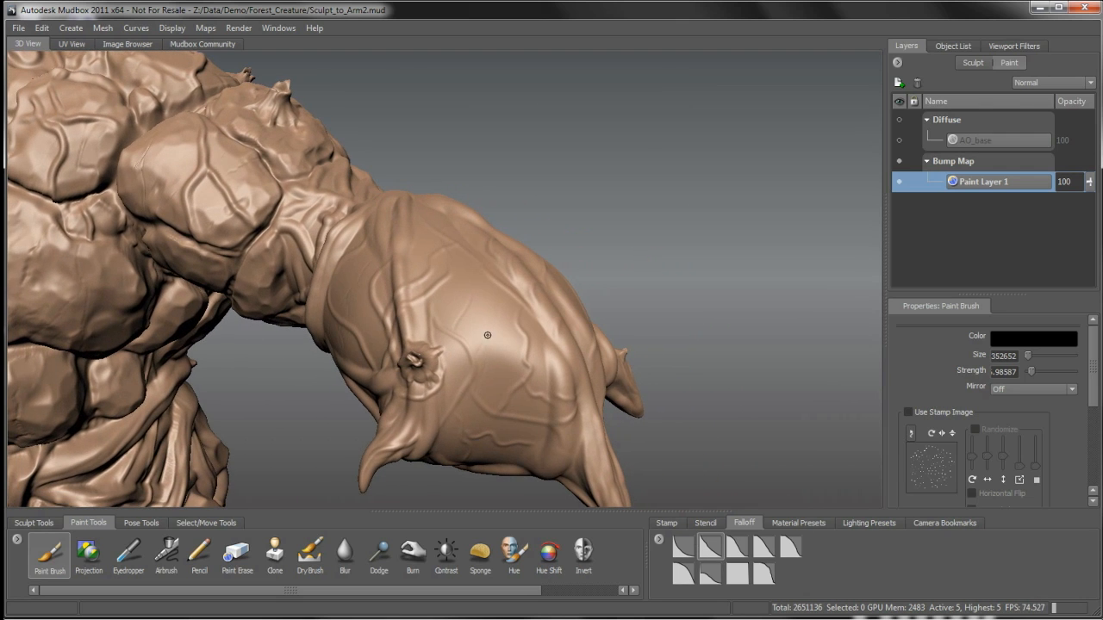
mouse_move(485, 377)
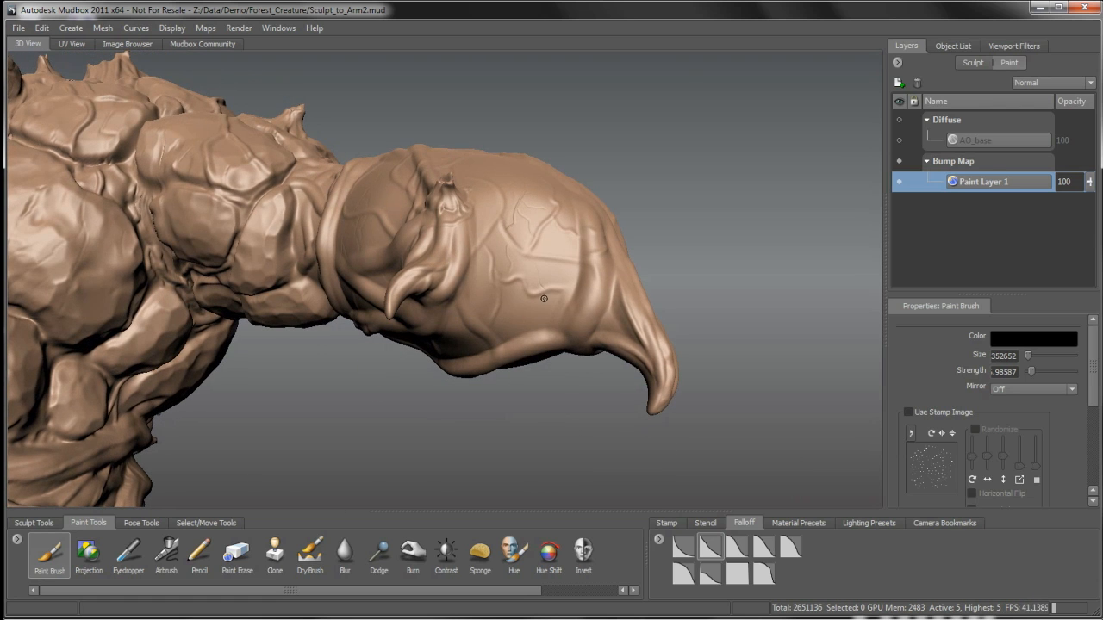
left_click_drag(543, 298, 486, 345)
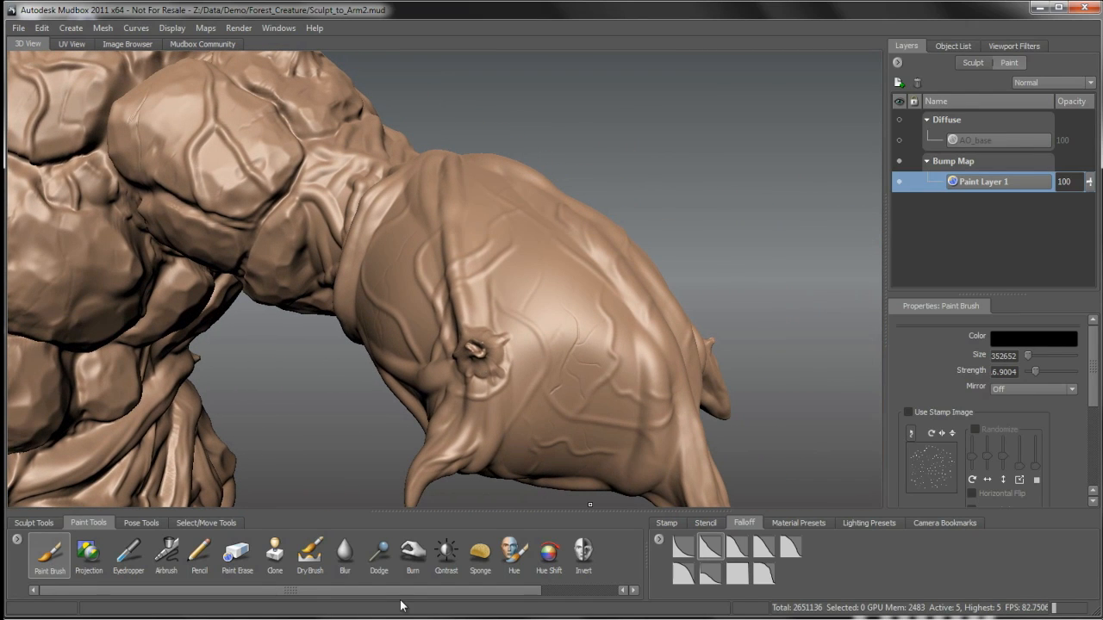
Step: Paint gritty dirt detail through a stencil, then revisit the falloff curves
left_click(702, 523)
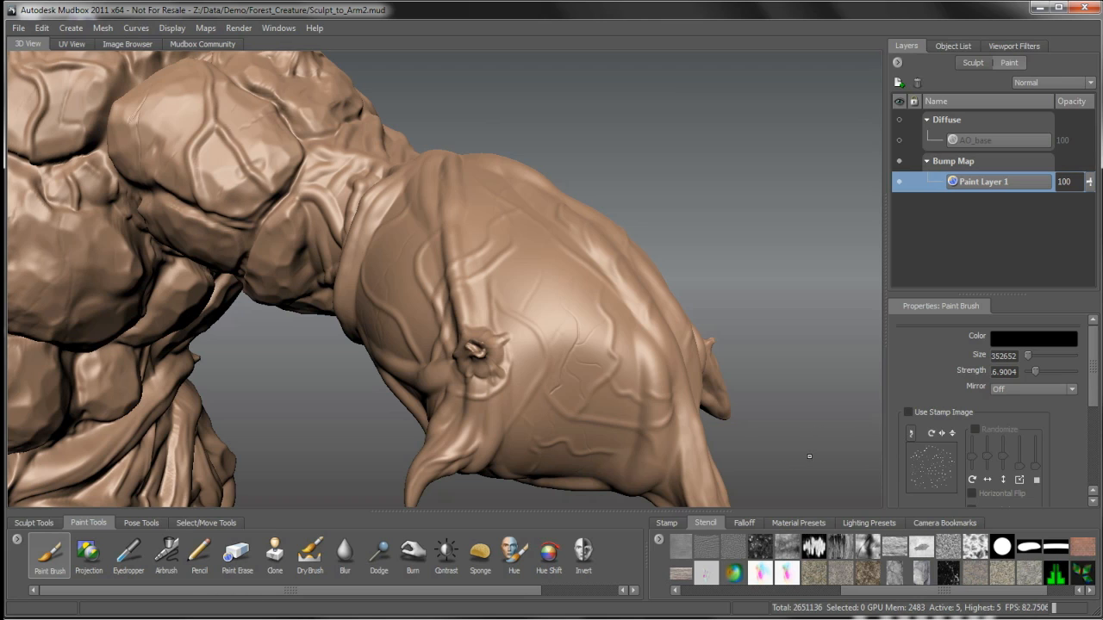
mouse_move(789, 407)
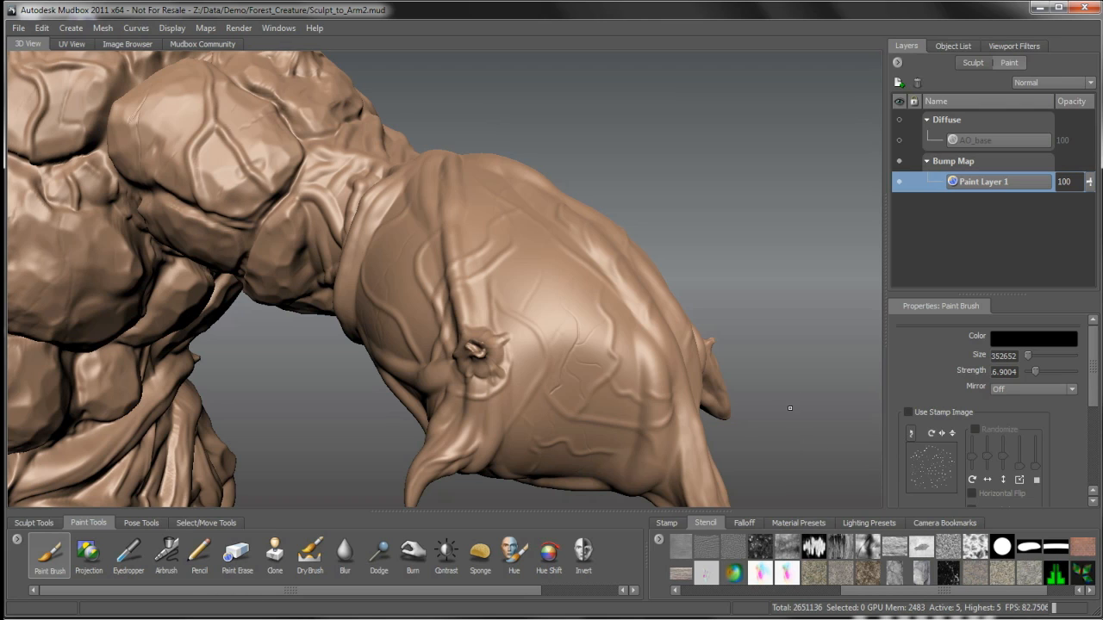
mouse_move(938, 586)
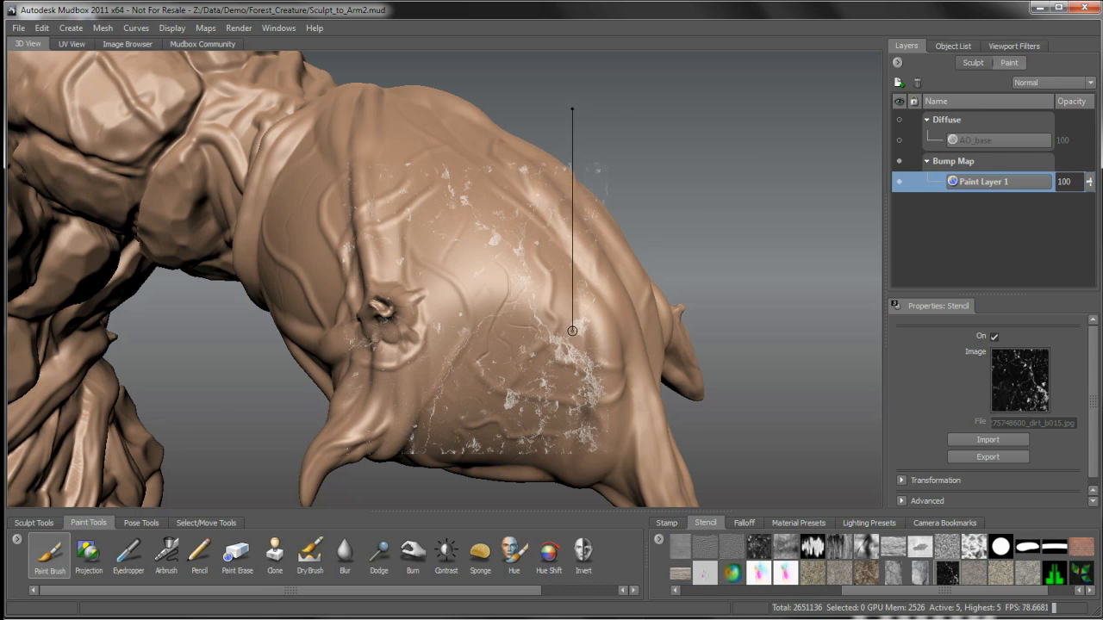
mouse_move(575, 346)
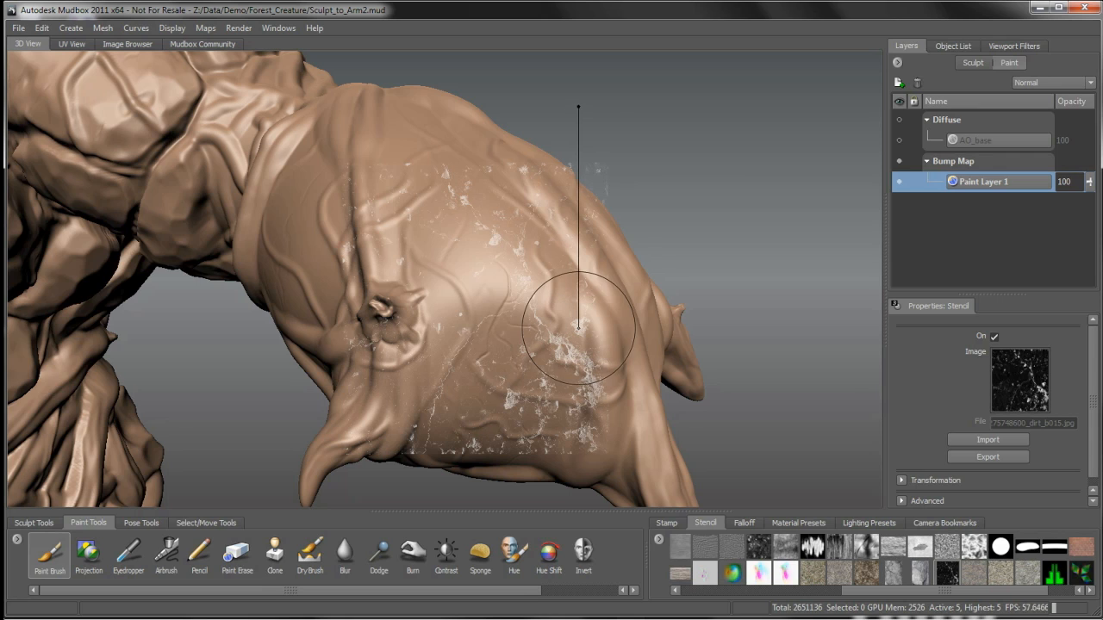
left_click(743, 523)
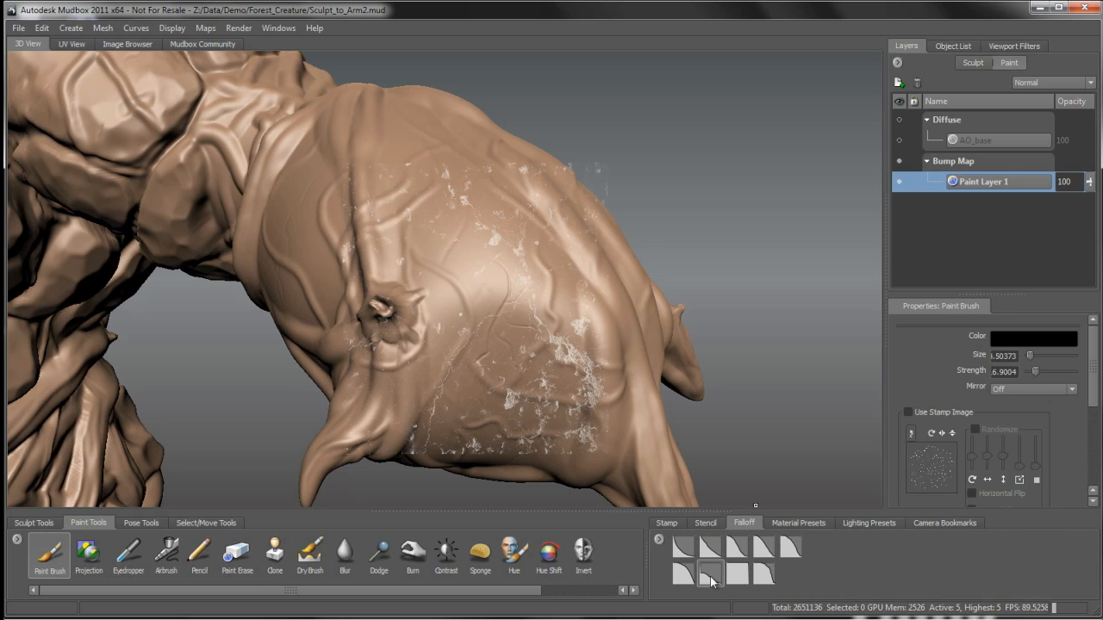
mouse_move(556, 374)
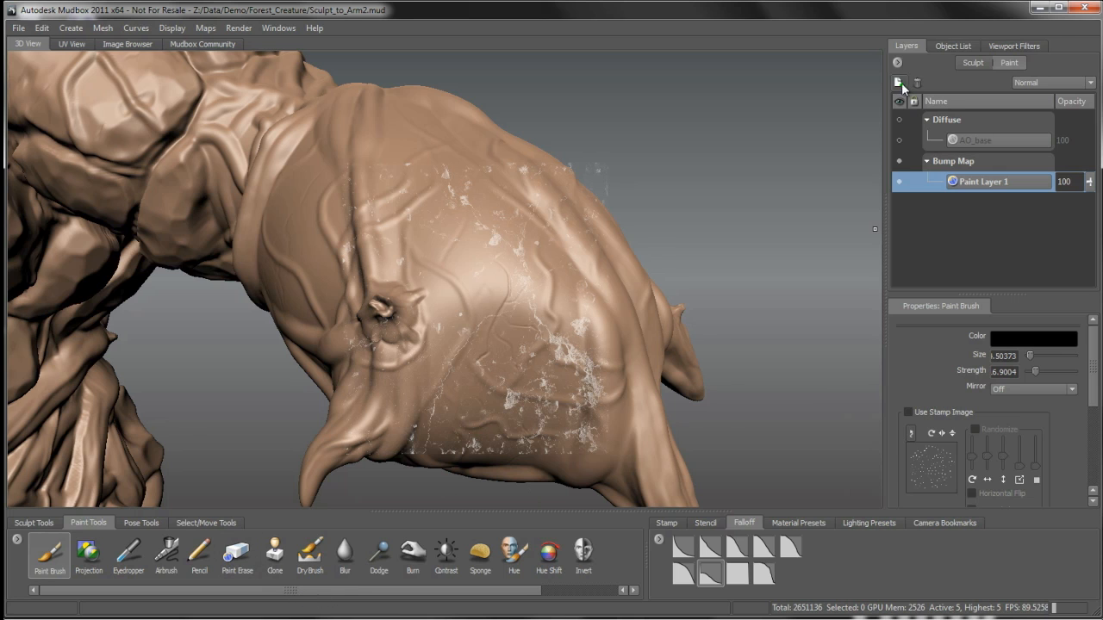
mouse_move(576, 392)
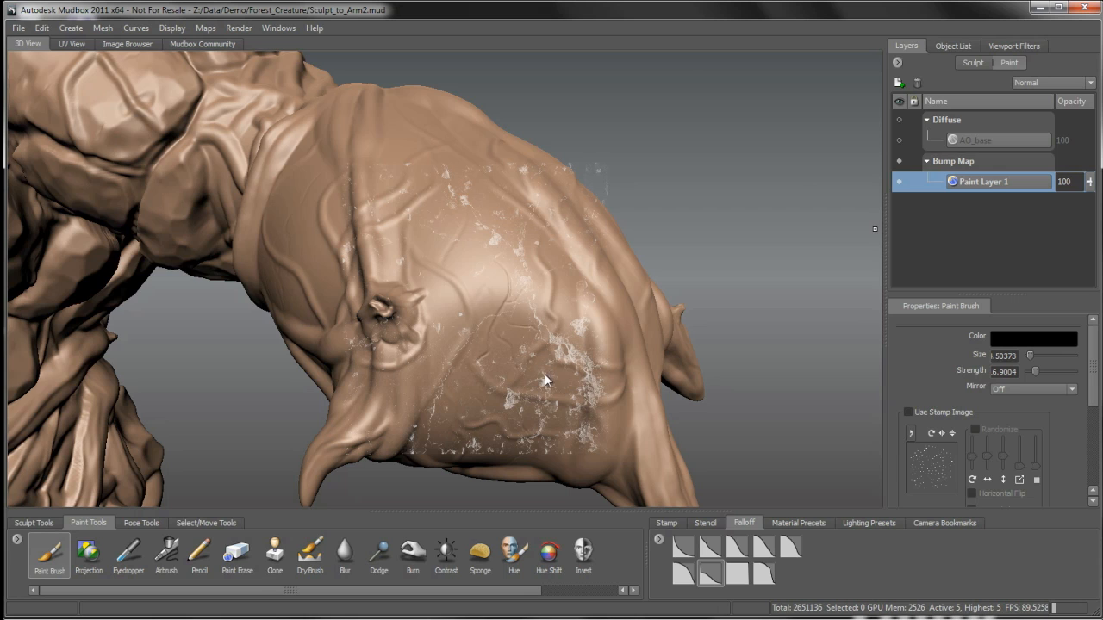
mouse_move(1005, 346)
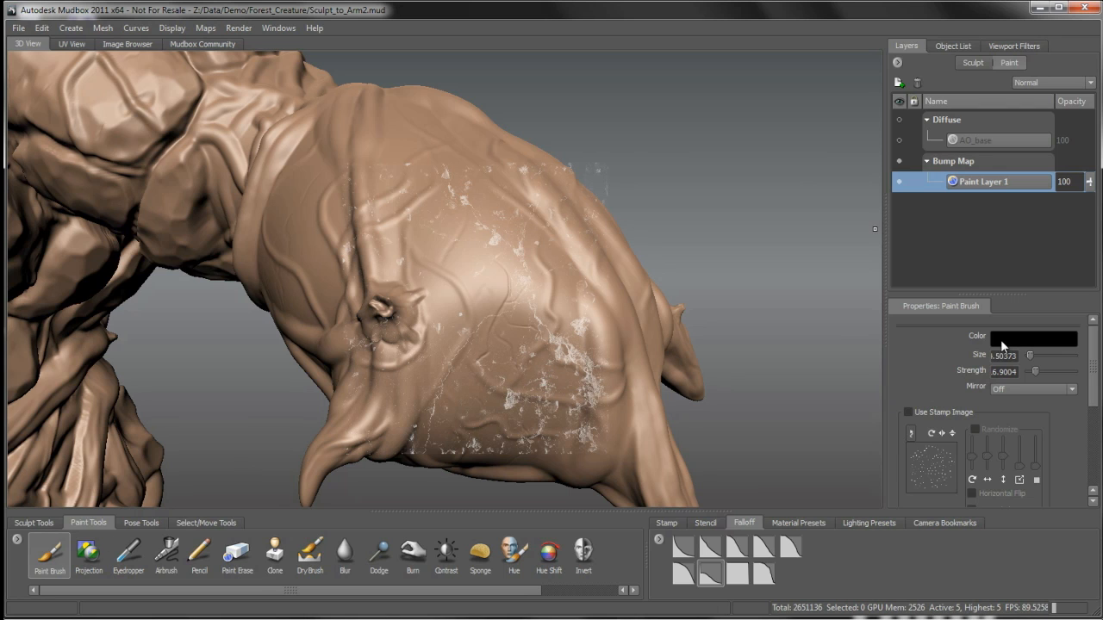
Step: Paint crack detail across the forearm on Paint Layer 2 from several angles
left_click(899, 81)
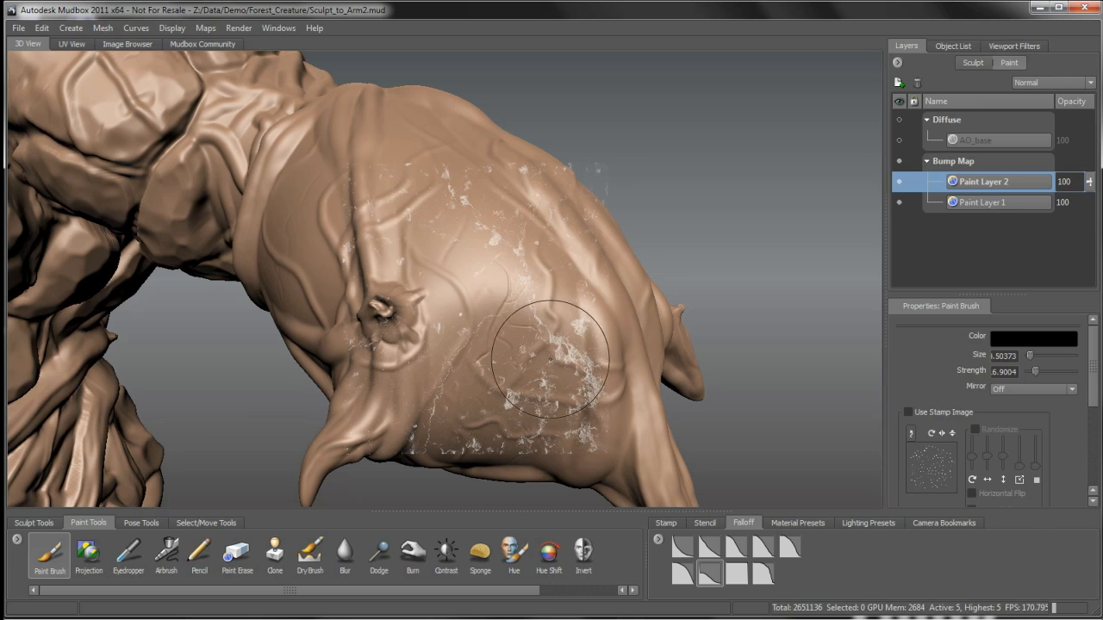
mouse_move(527, 317)
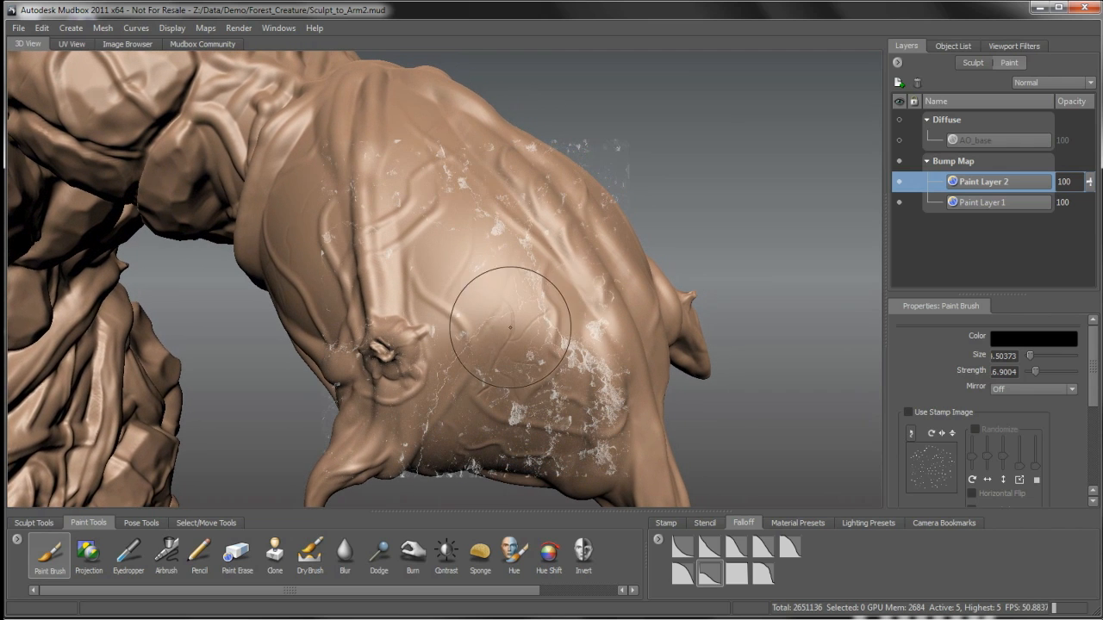
mouse_move(543, 255)
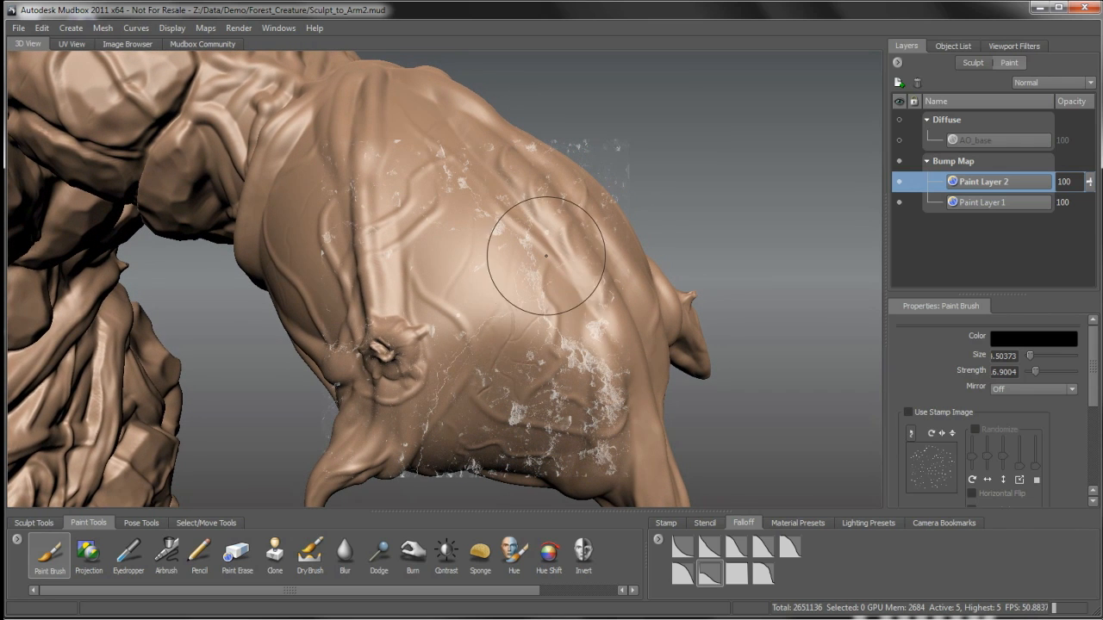
mouse_move(460, 209)
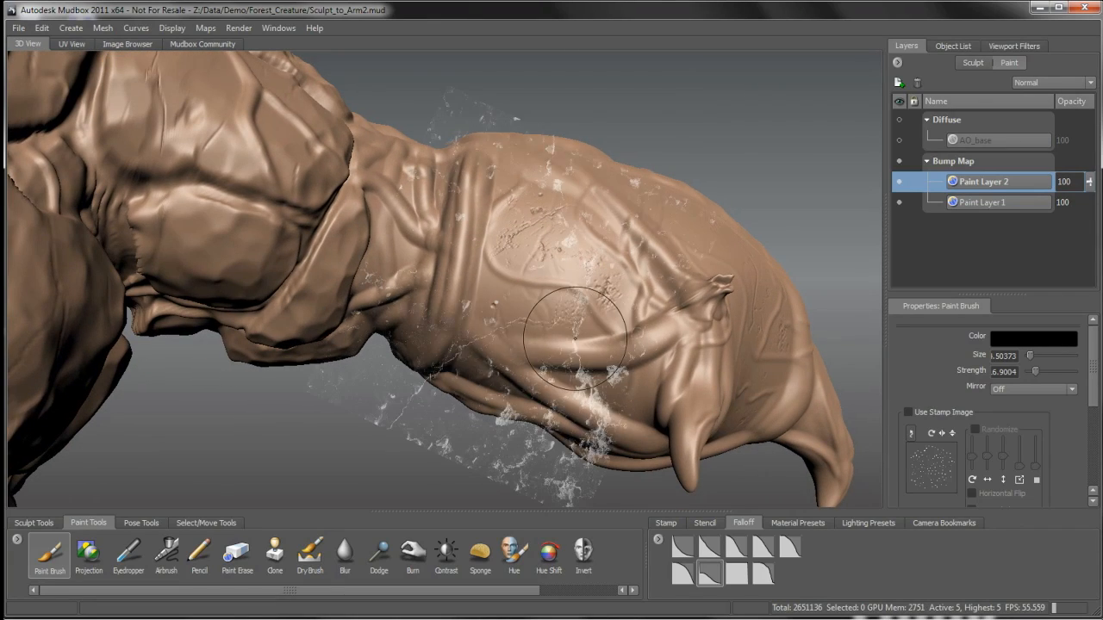
left_click_drag(577, 336, 513, 250)
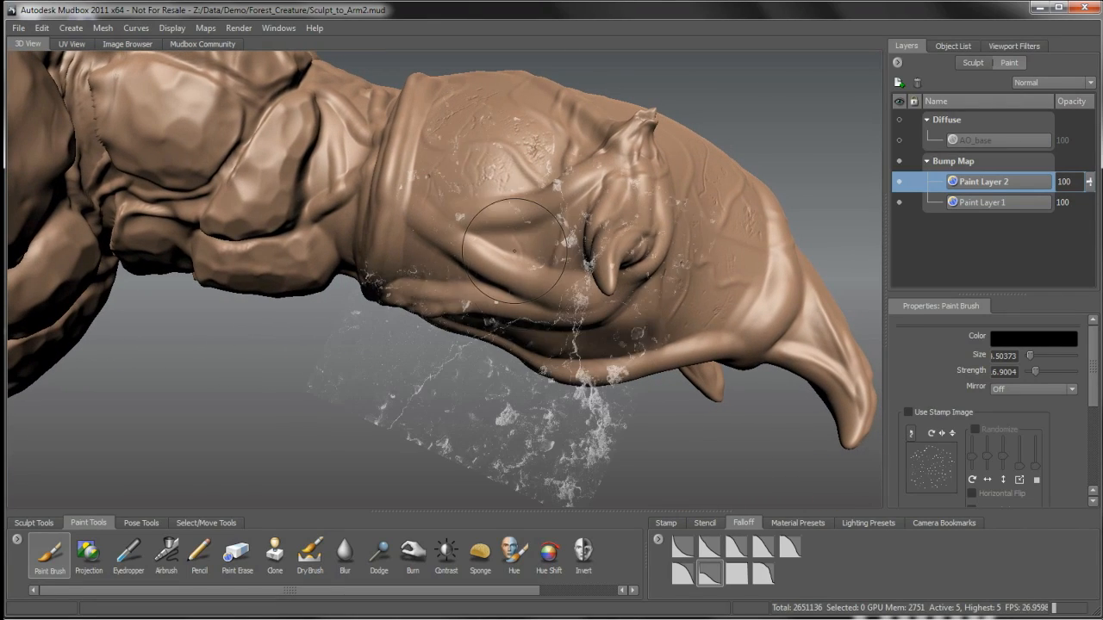
left_click_drag(517, 250, 508, 354)
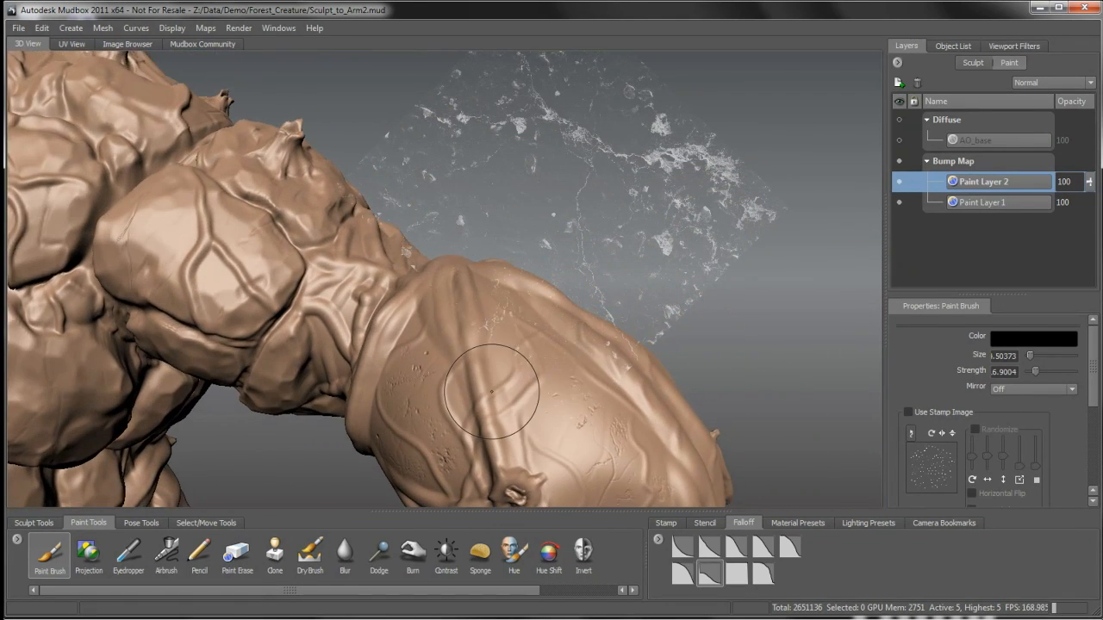
left_click_drag(492, 392, 566, 310)
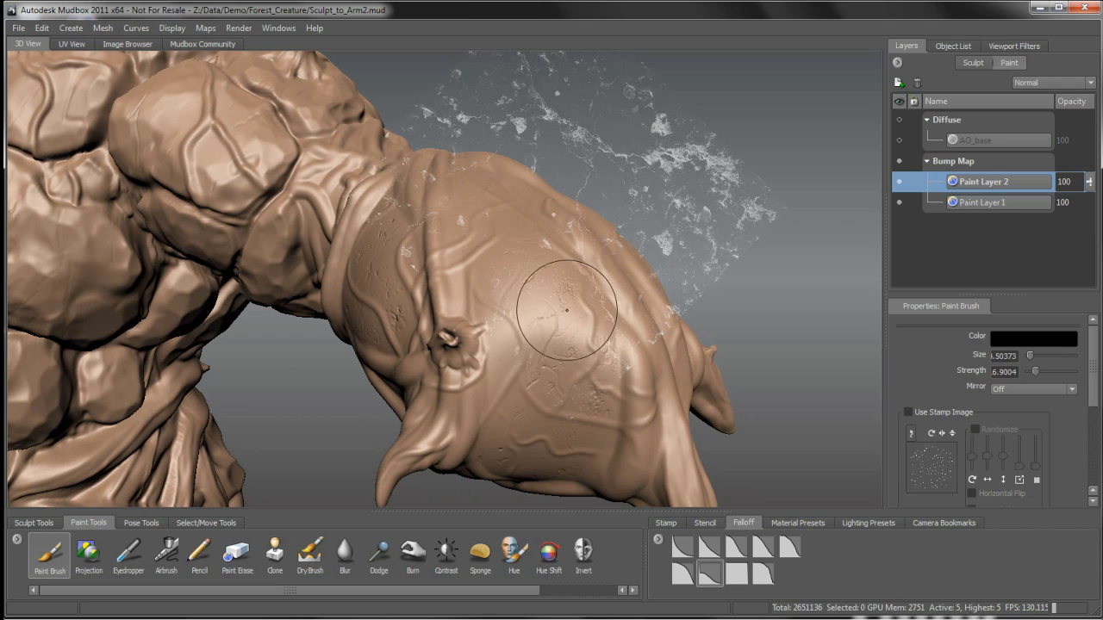
left_click(899, 83)
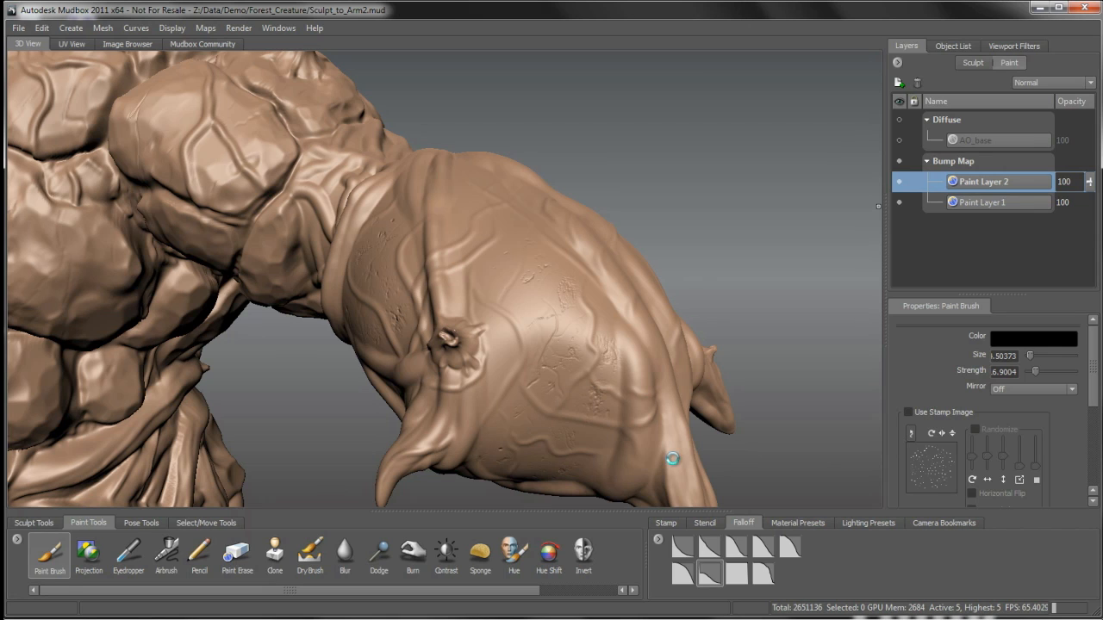
Step: Add a third bump layer and paint rock grit through a stencil onto the forearm
left_click(900, 82)
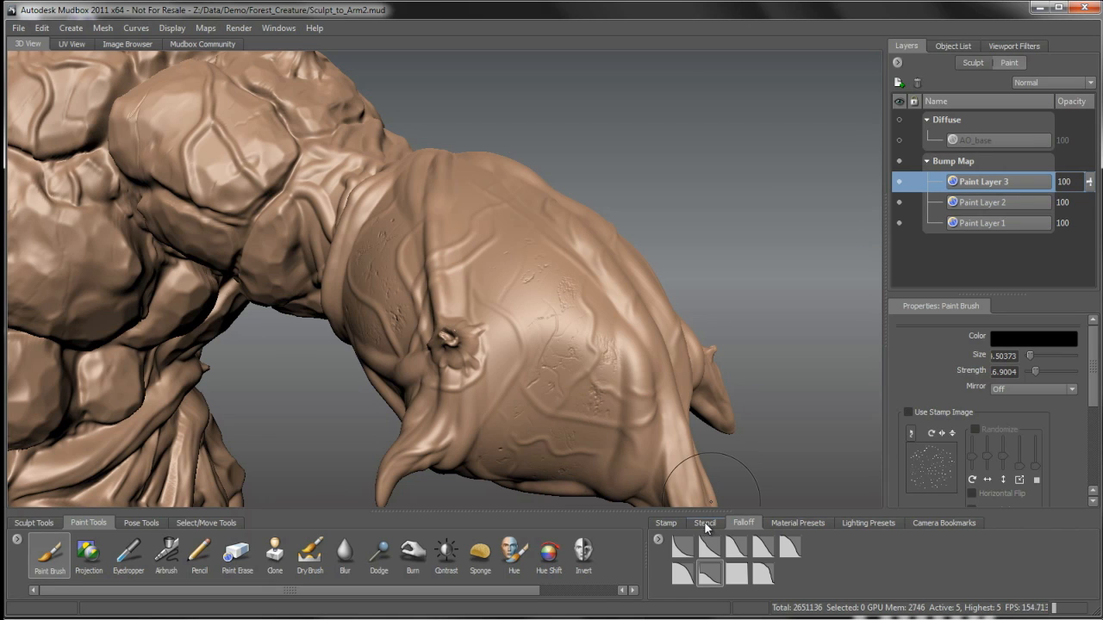
left_click(704, 523)
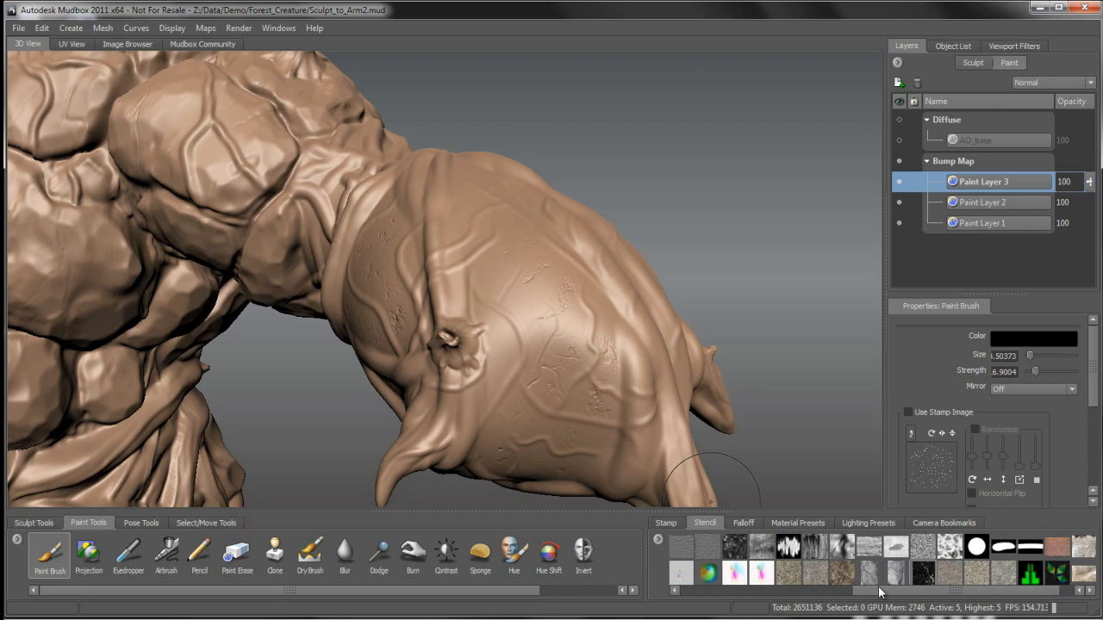
mouse_move(569, 335)
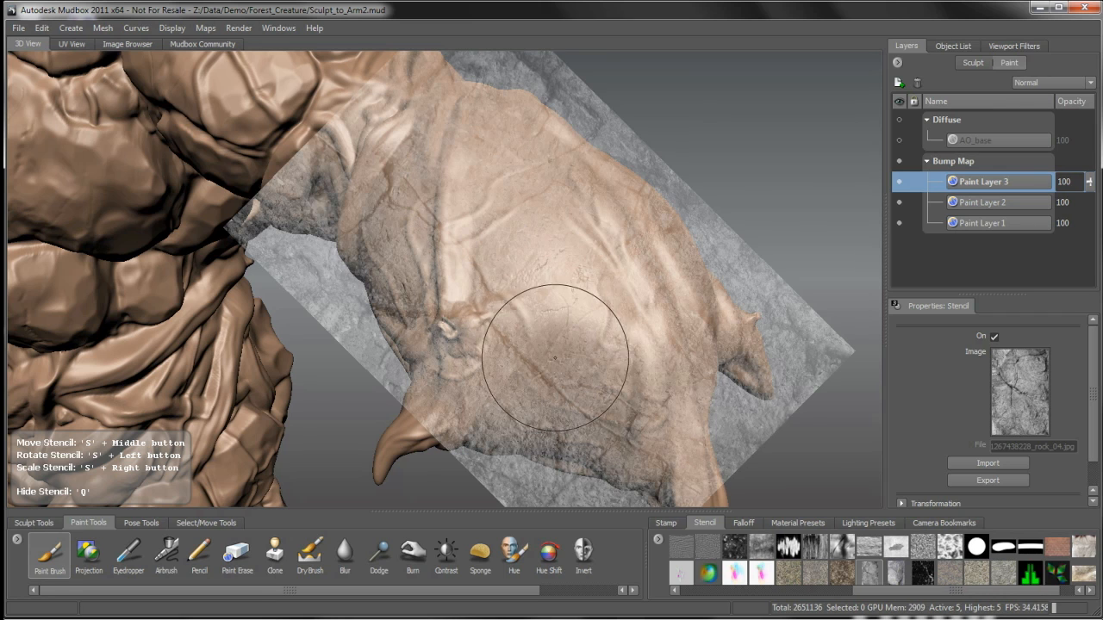
left_click_drag(556, 353, 603, 345)
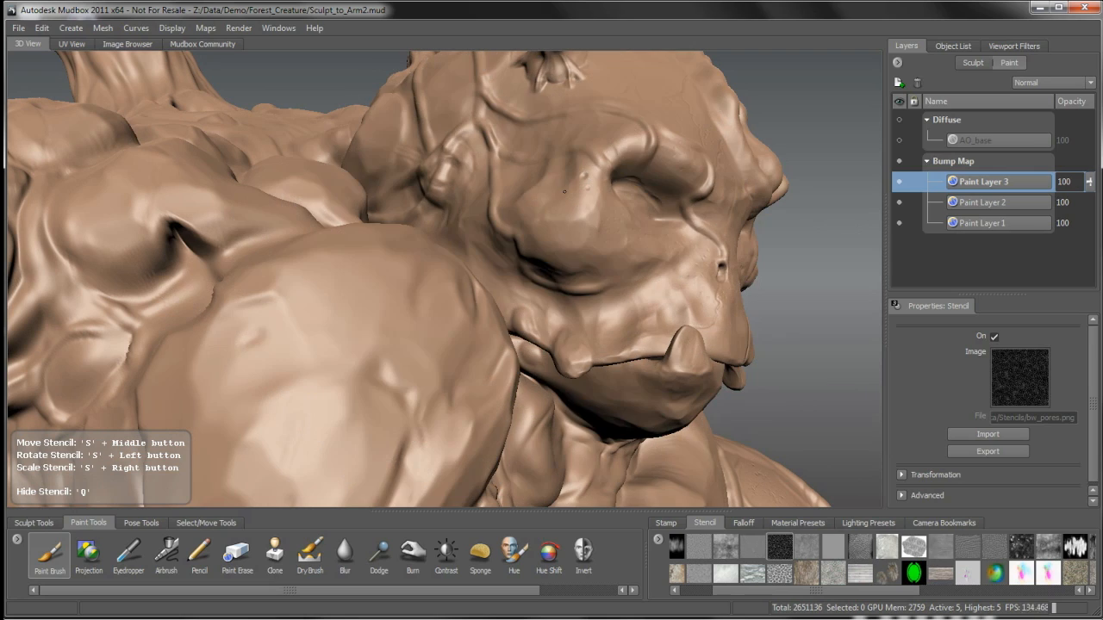
Step: Paint pores into the face skin and set the third layer's opacity to 200
left_click_drag(568, 216, 569, 216)
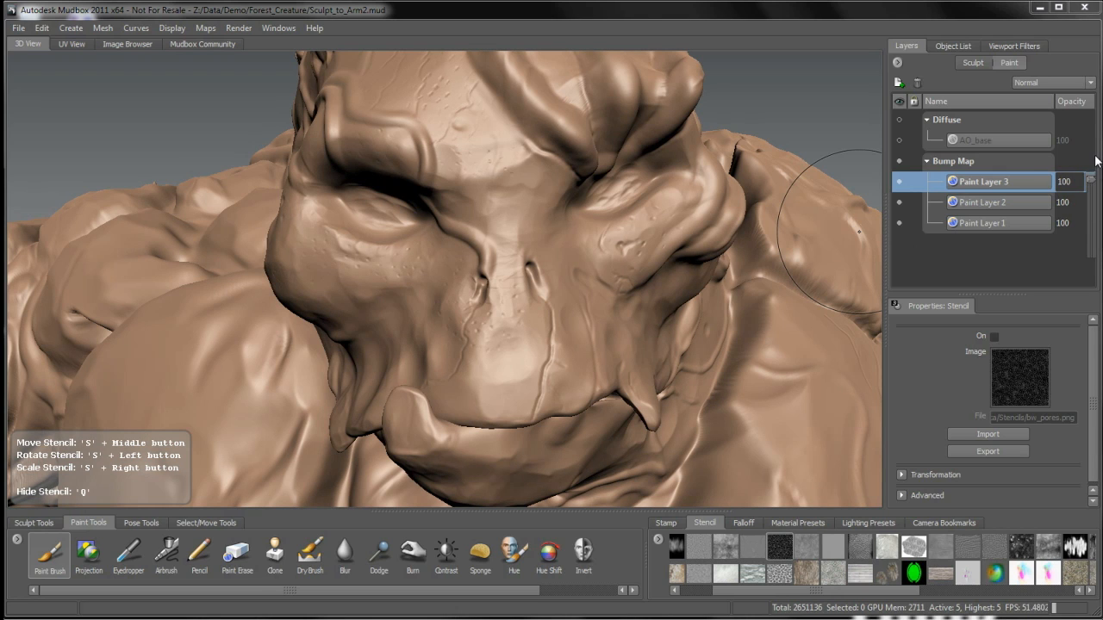
double_click(1065, 182)
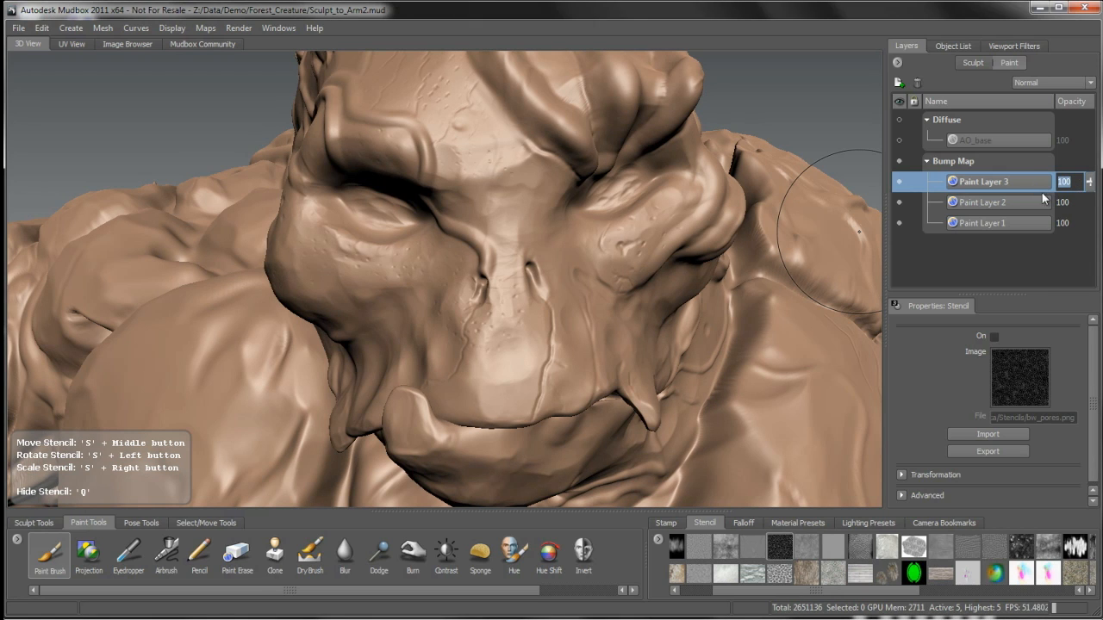
type("200")
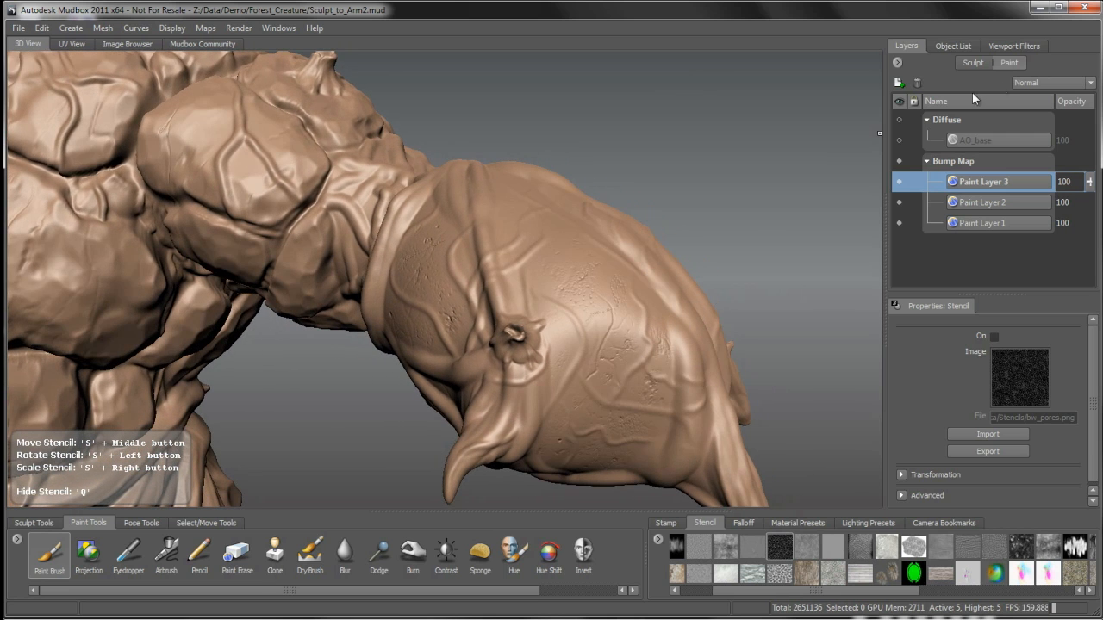
Step: Enable Cavity Ambient Occlusion in Viewport Filters and select Paint Layer 2
left_click(1015, 45)
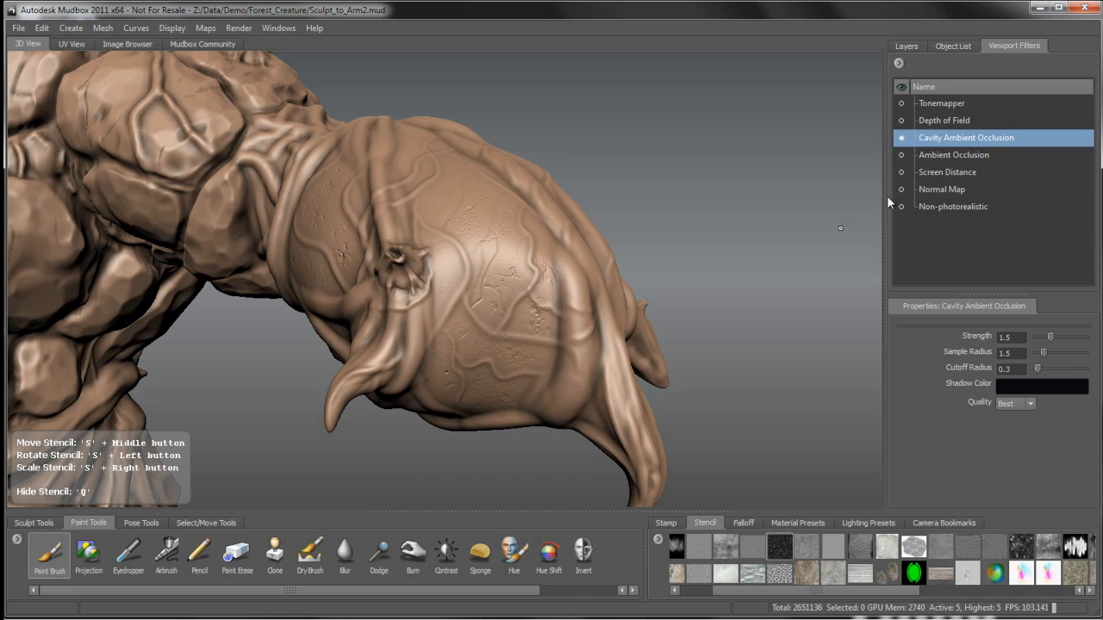
left_click(902, 45)
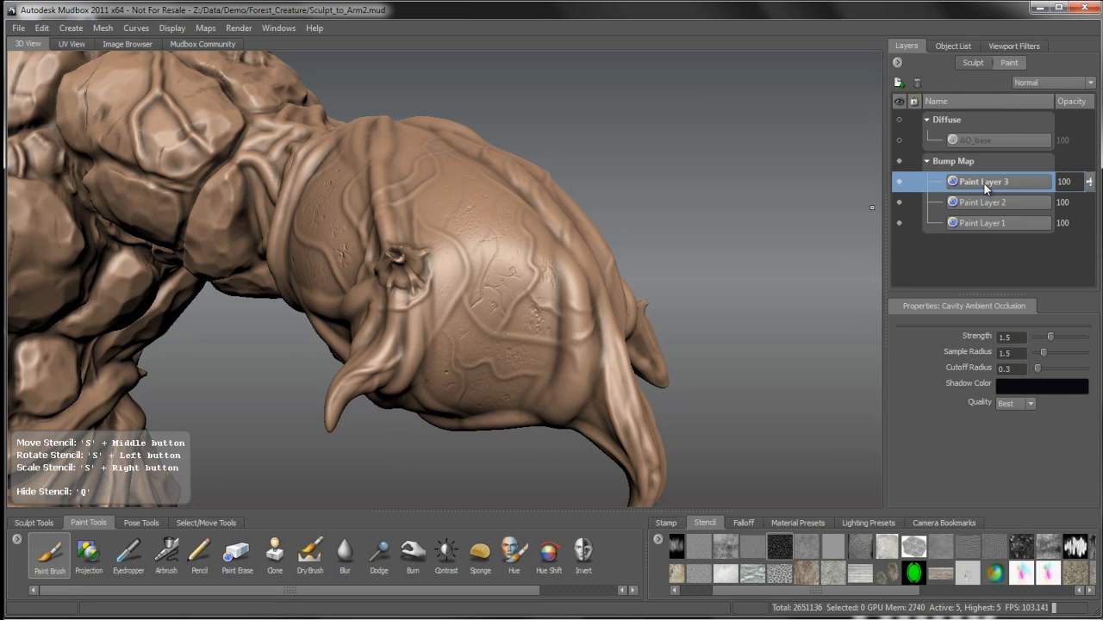
mouse_move(974, 202)
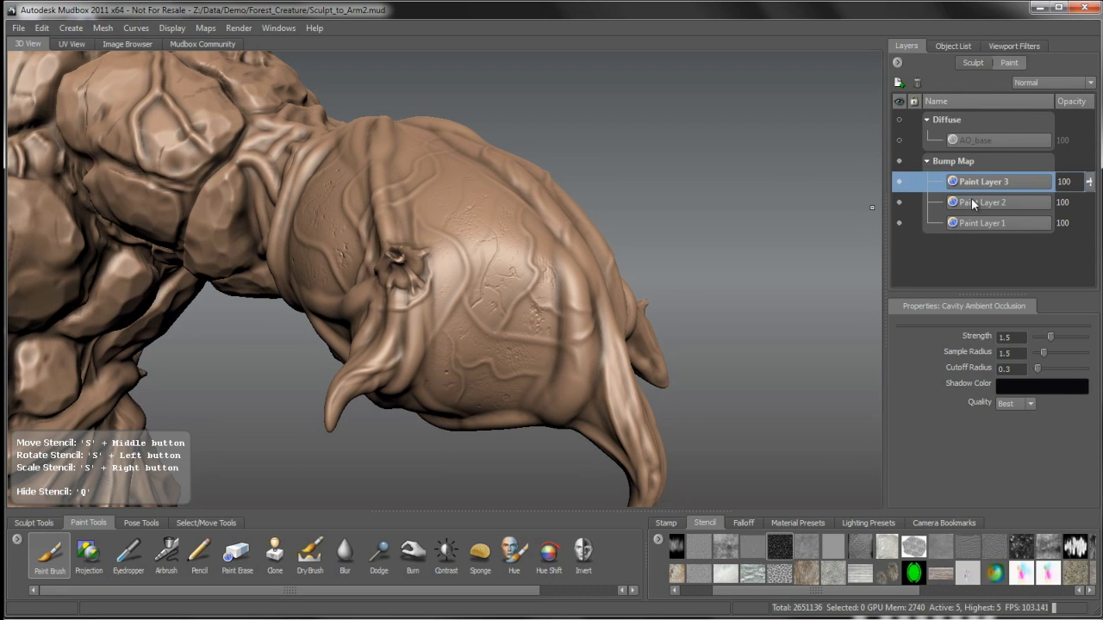
left_click(983, 202)
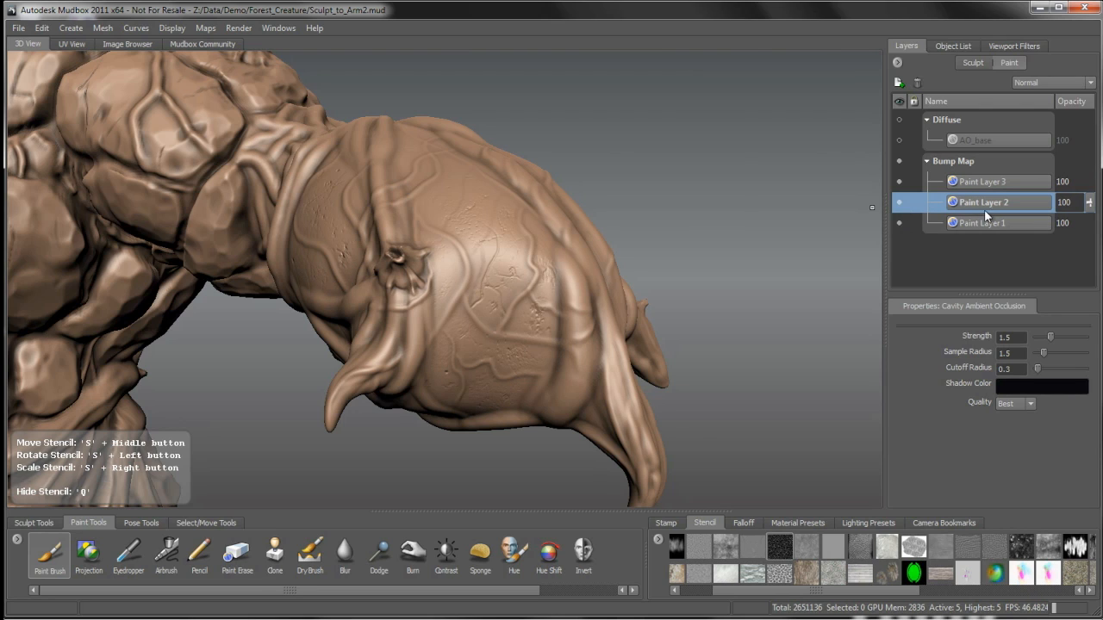
Step: Rename Paint Layer 2 to 'Cracks' and open its layer menu to duplicate it
double_click(983, 201)
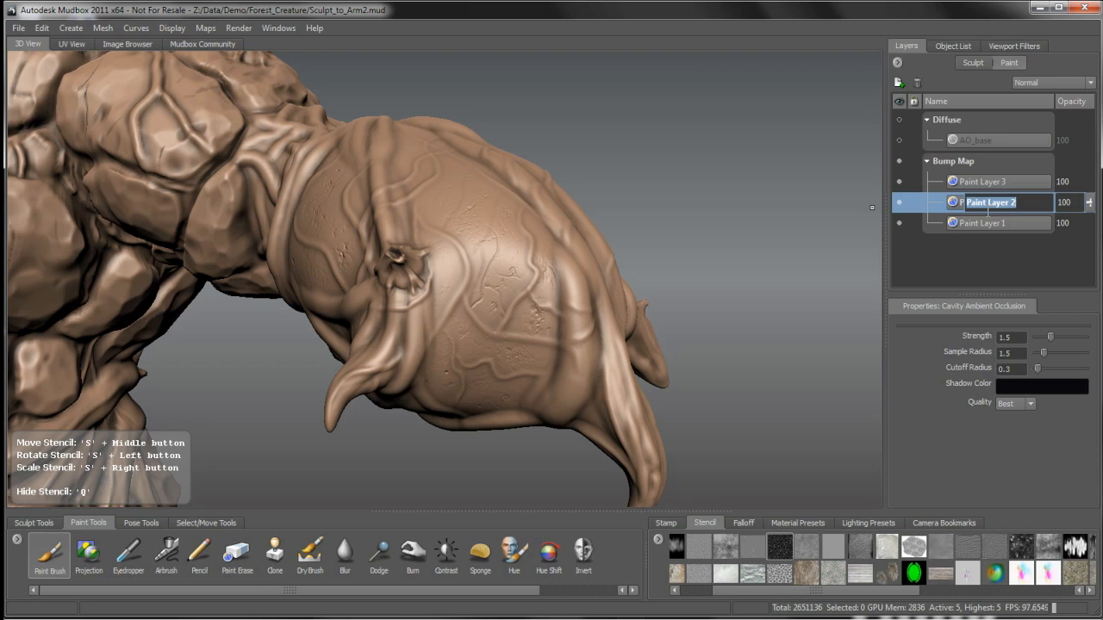
type("Cracks")
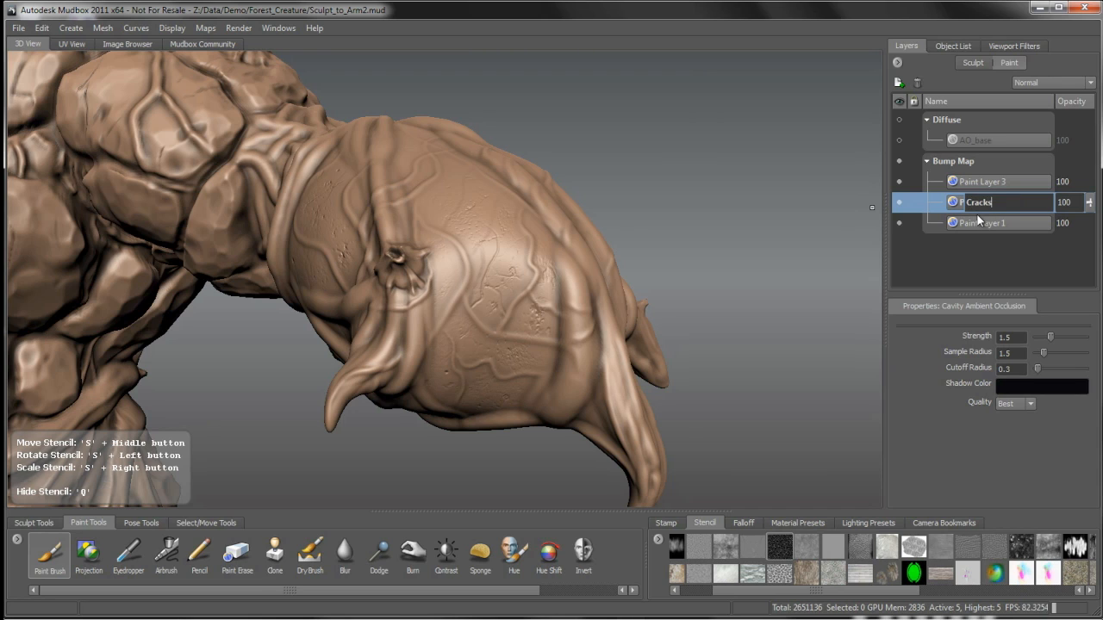
right_click(978, 202)
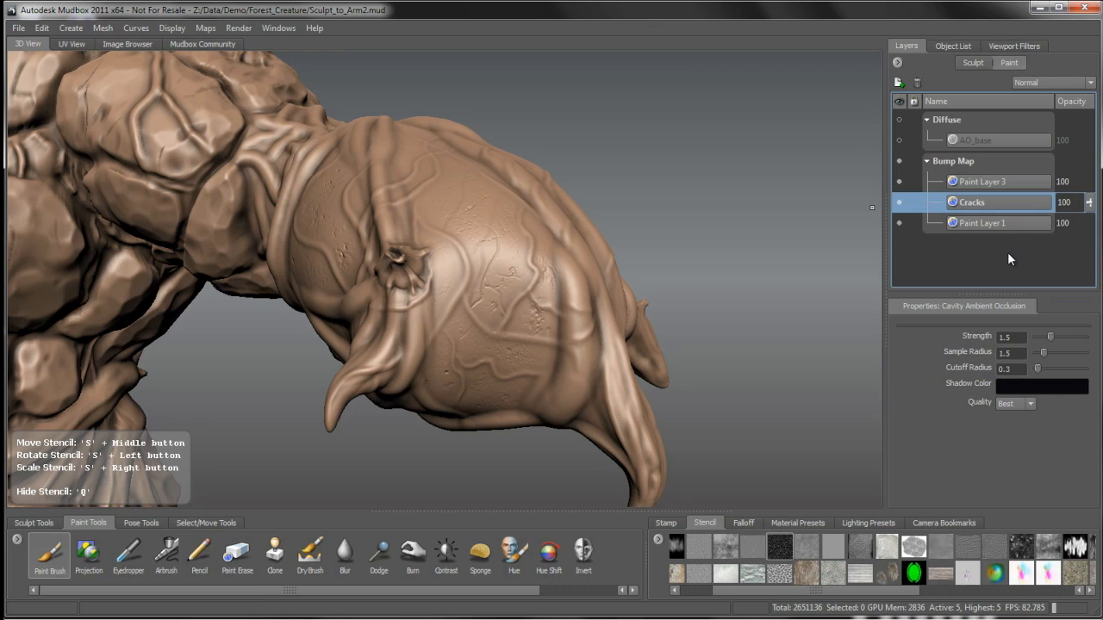
mouse_move(1006, 264)
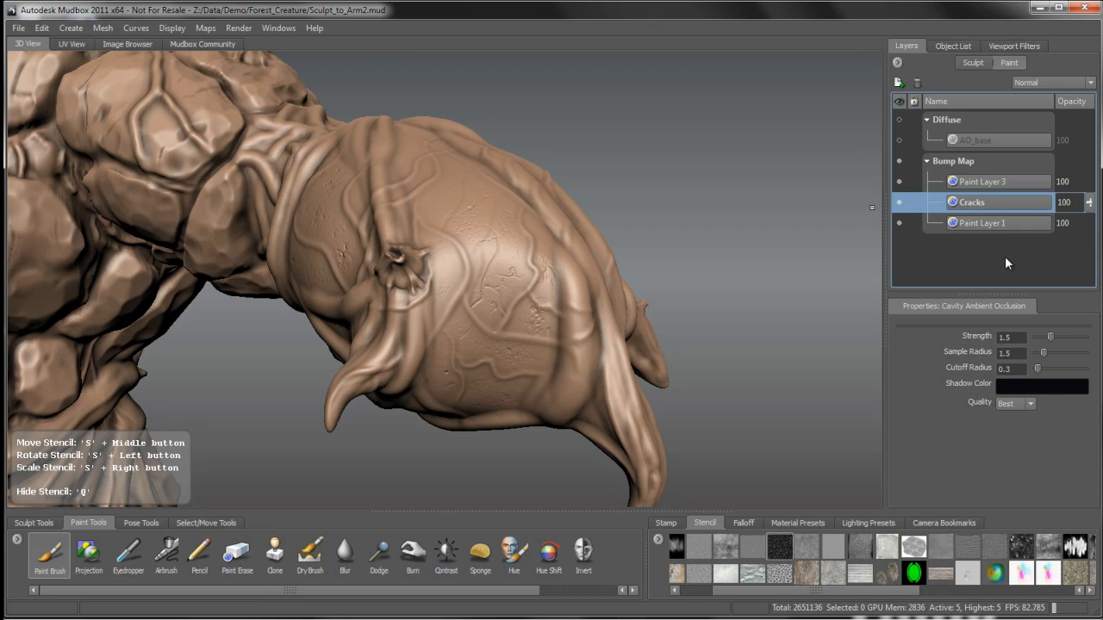
mouse_move(978, 263)
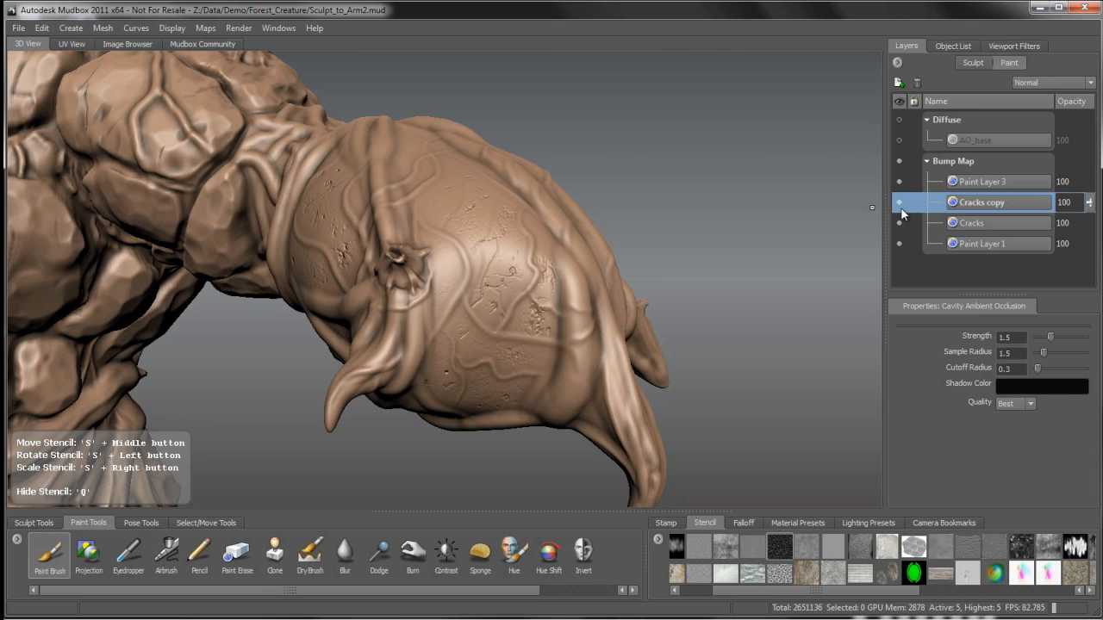
Step: Move 'Cracks copy' into the Diffuse channel and raise its opacity to 150
left_click(901, 203)
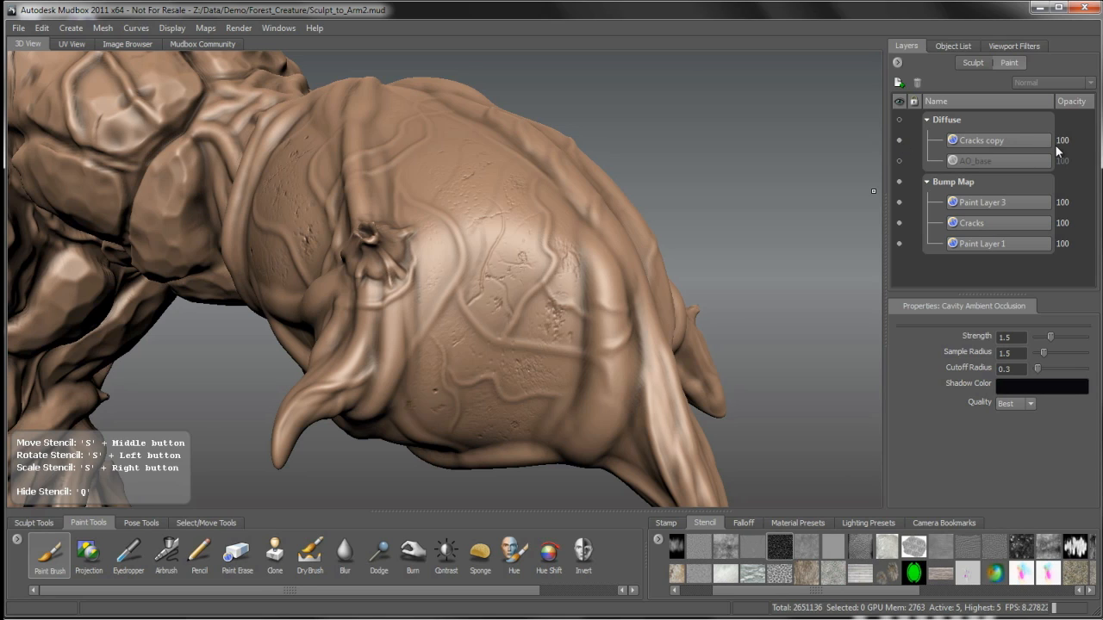
left_click(981, 140)
type("150")
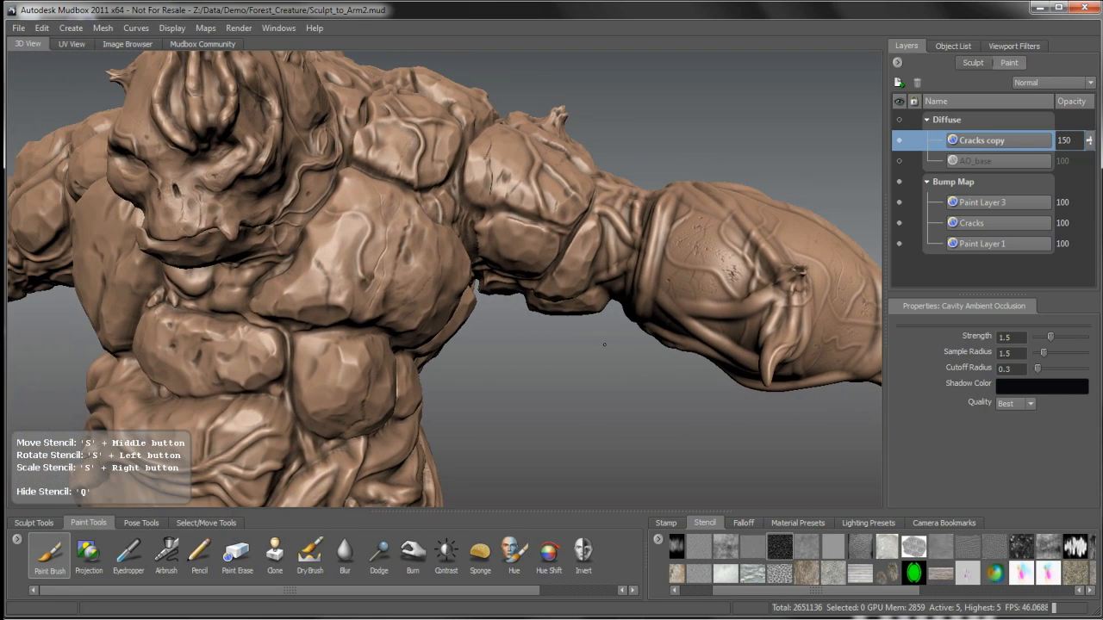
Step: Shift the light direction to show the darkened cracks along the forearm
left_click_drag(604, 345, 645, 394)
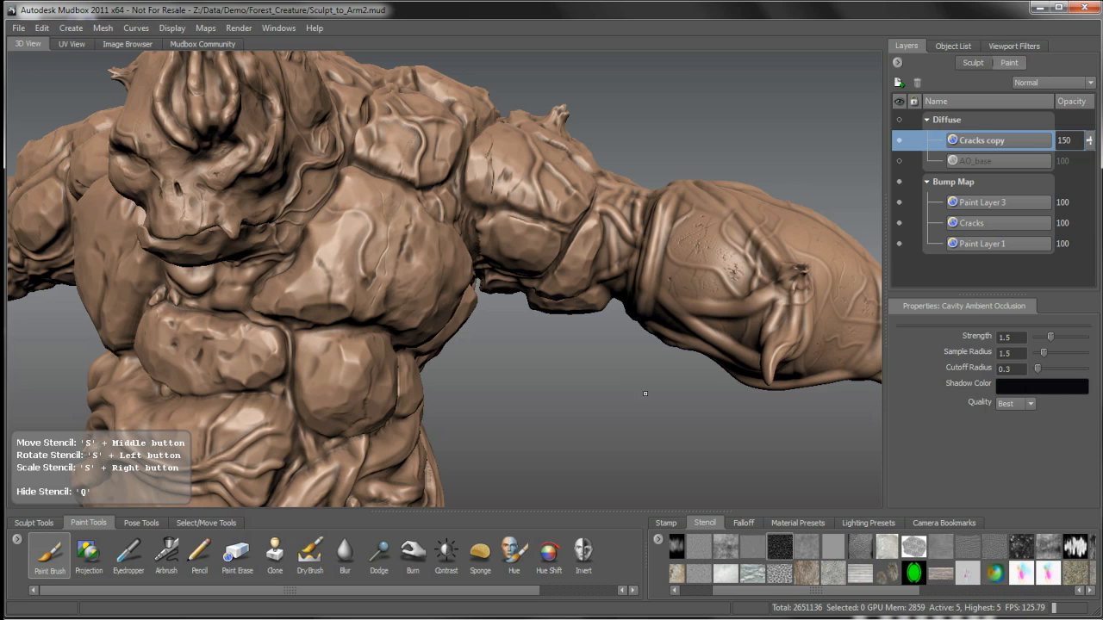
mouse_move(620, 351)
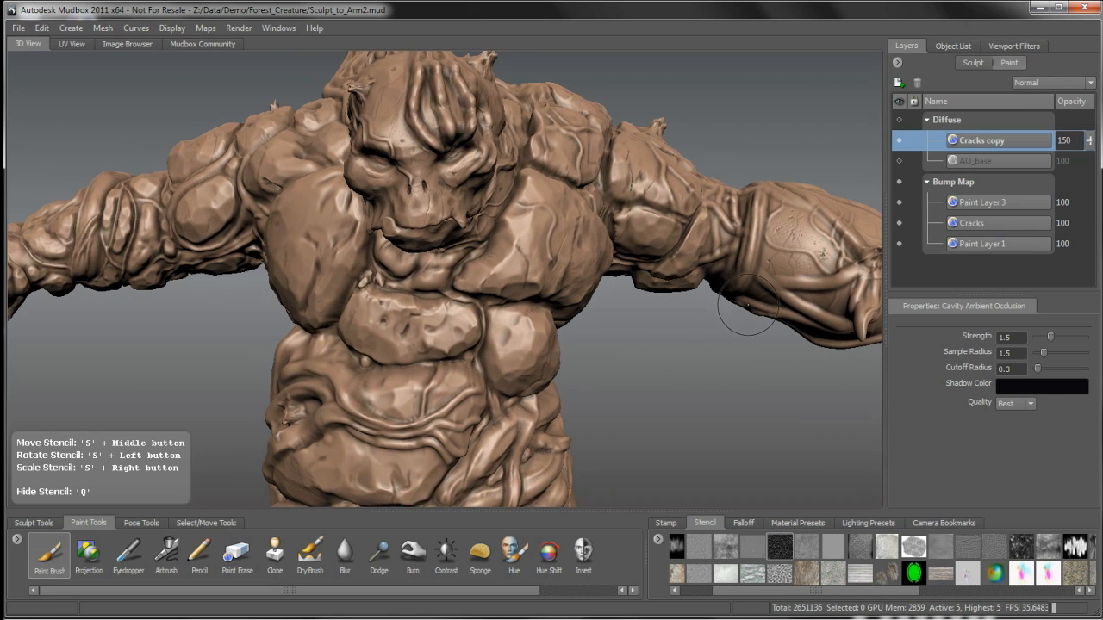
mouse_move(520, 236)
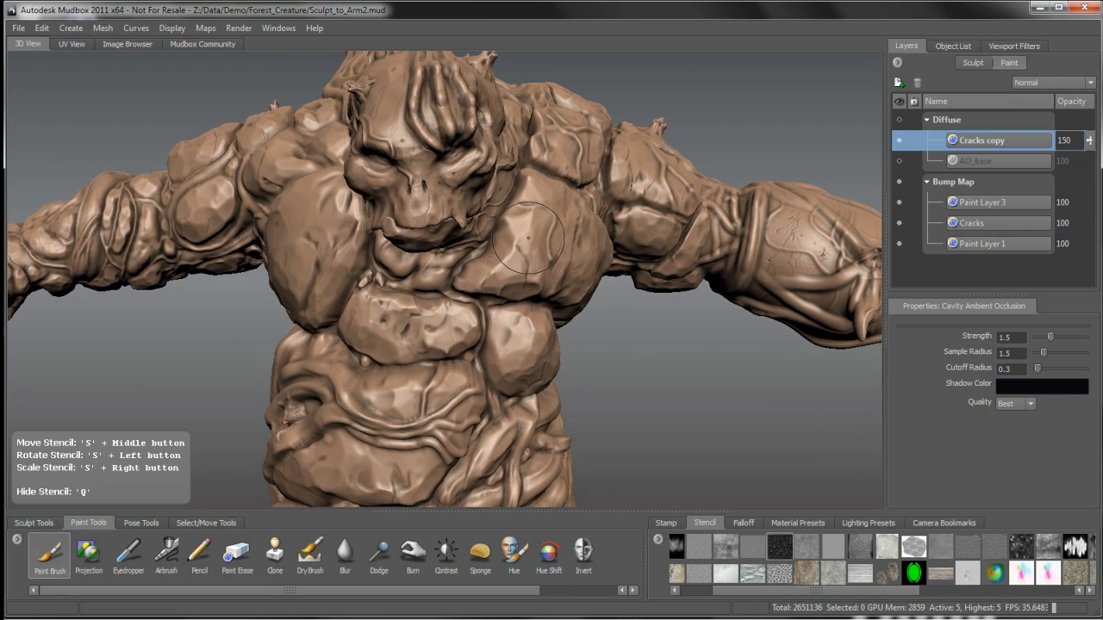
mouse_move(537, 223)
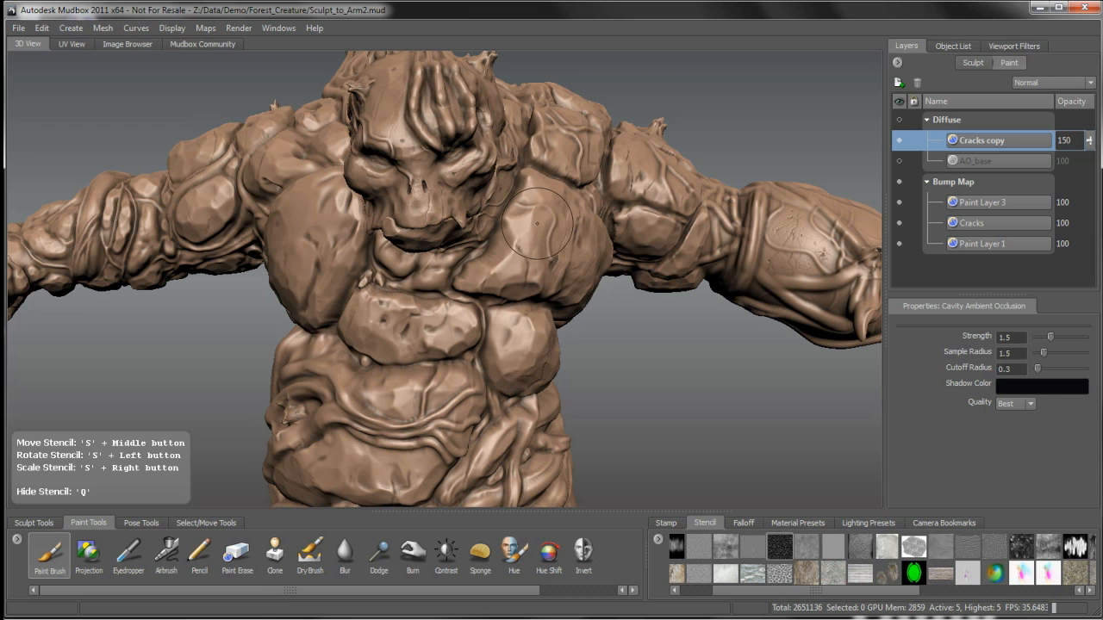